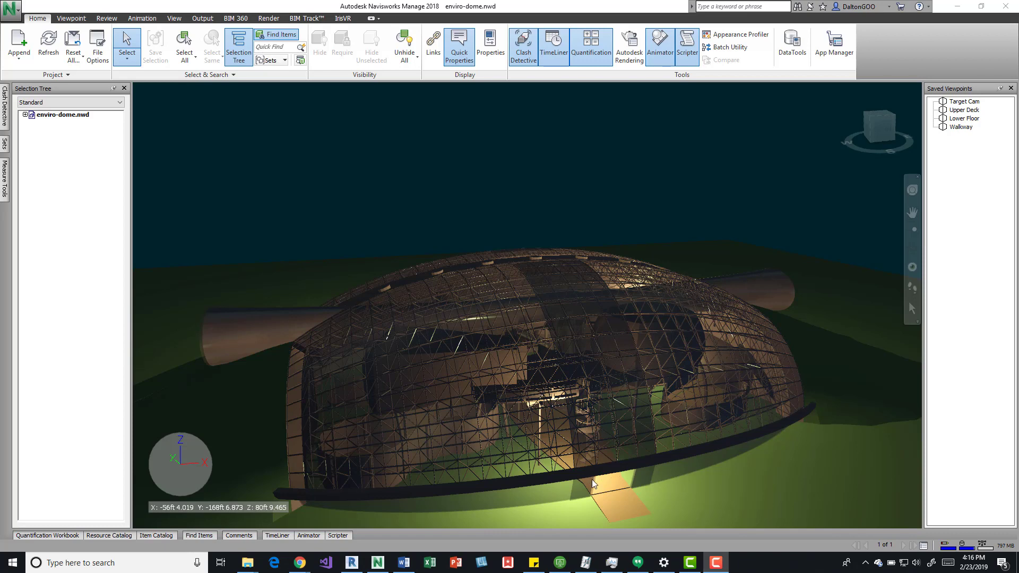
mouse_move(591, 517)
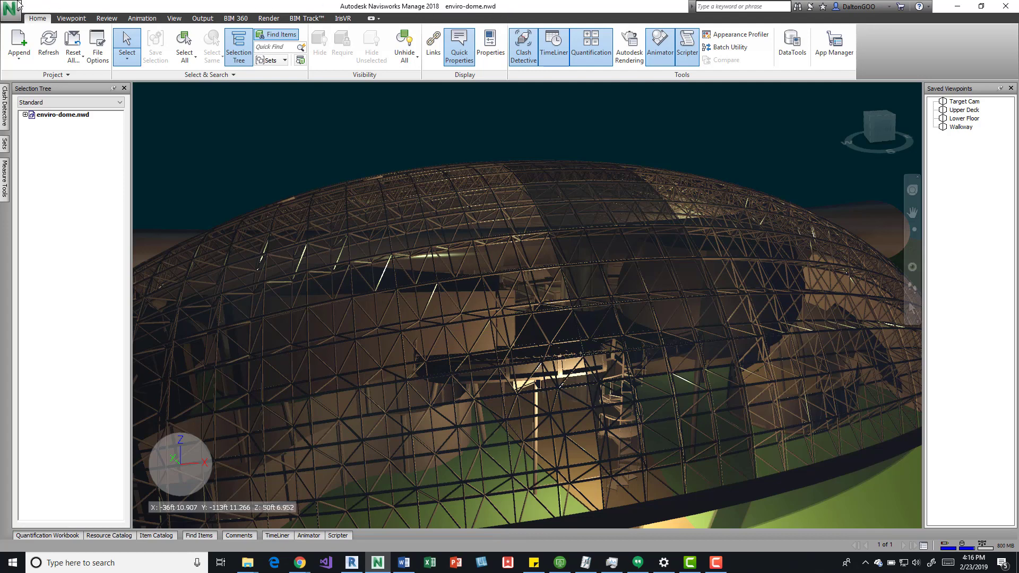
click(10, 12)
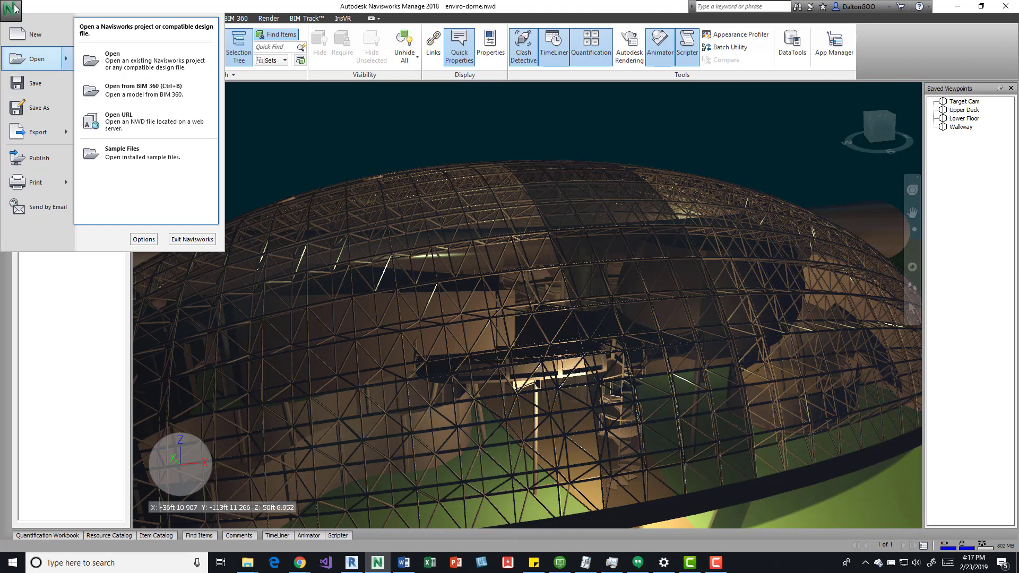
mouse_move(37, 59)
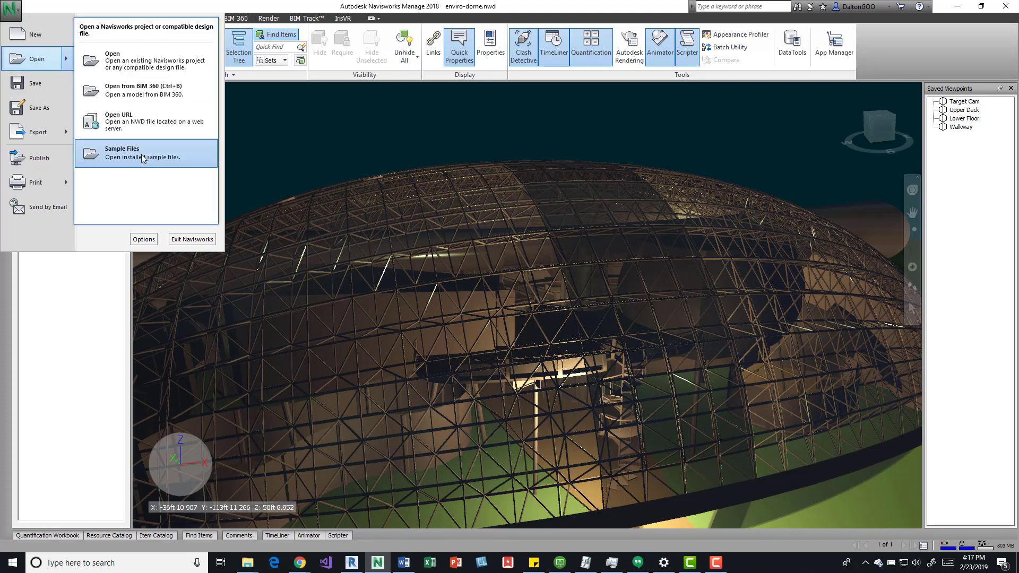
click(122, 152)
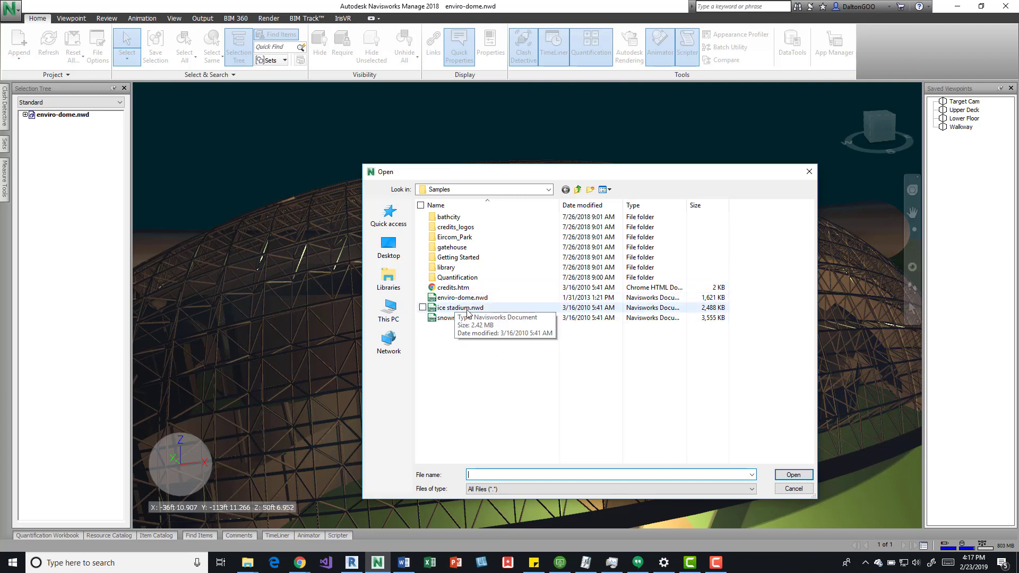
click(792, 489)
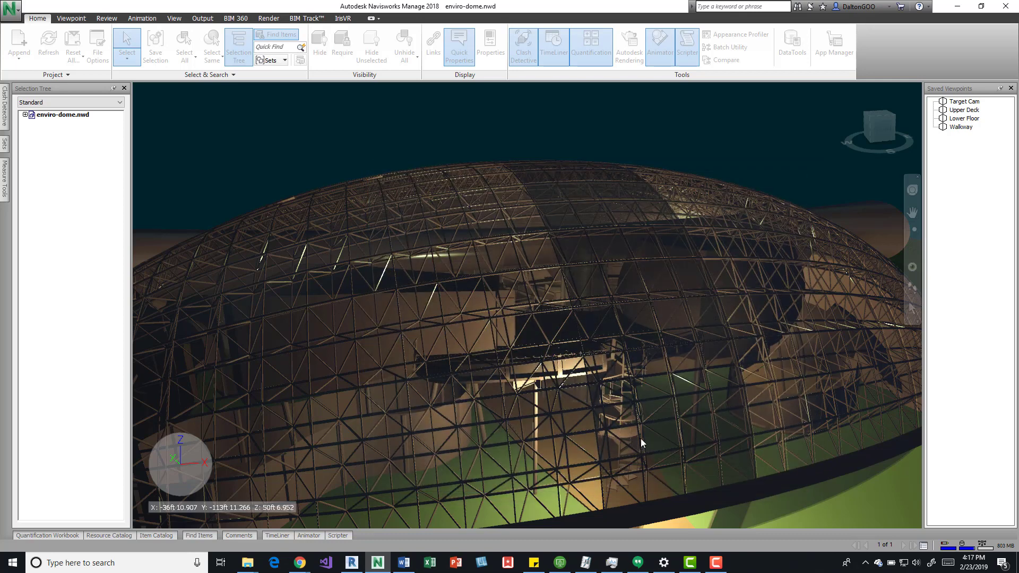
mouse_move(641, 444)
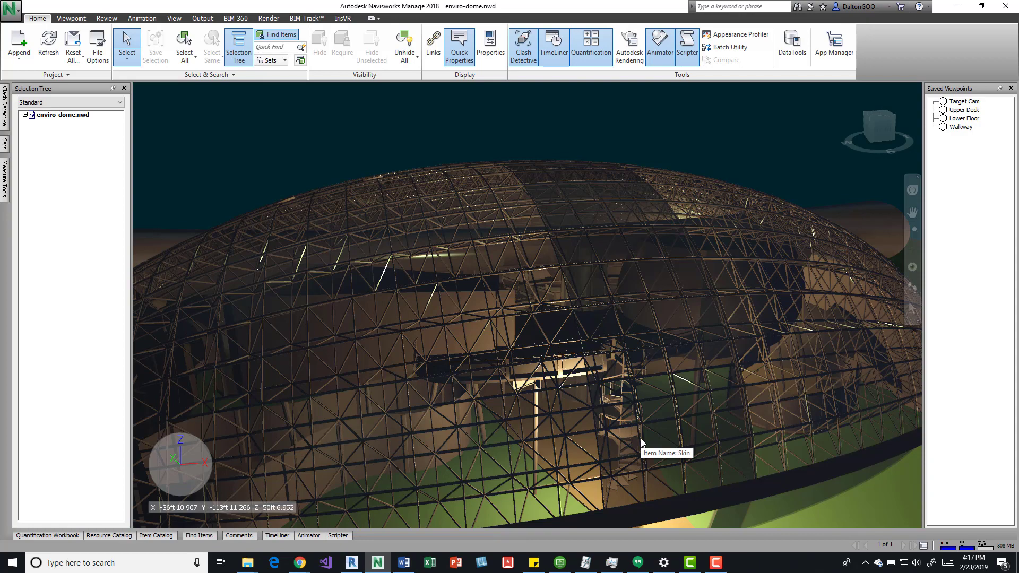
mouse_move(416, 227)
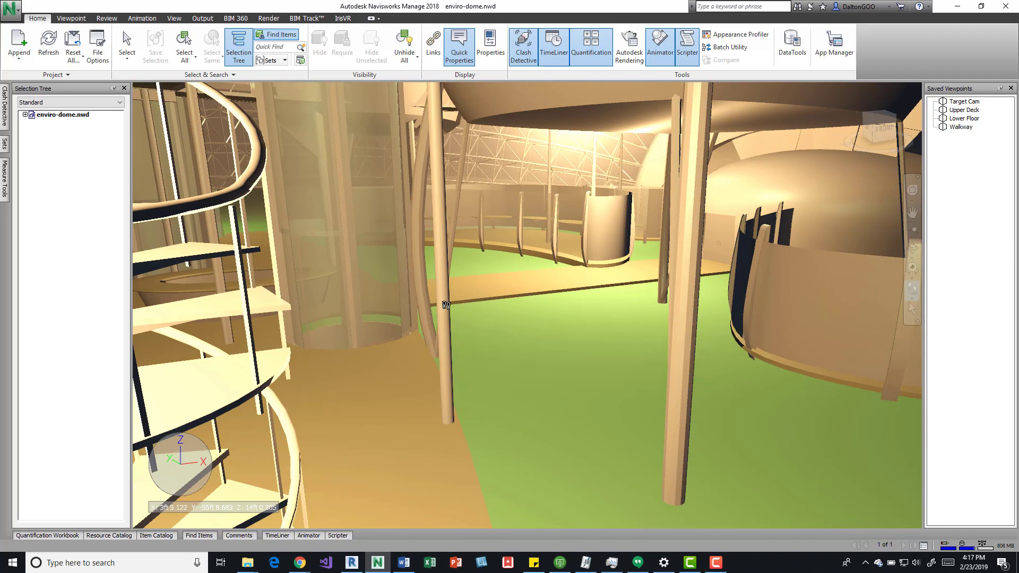
mouse_move(410, 219)
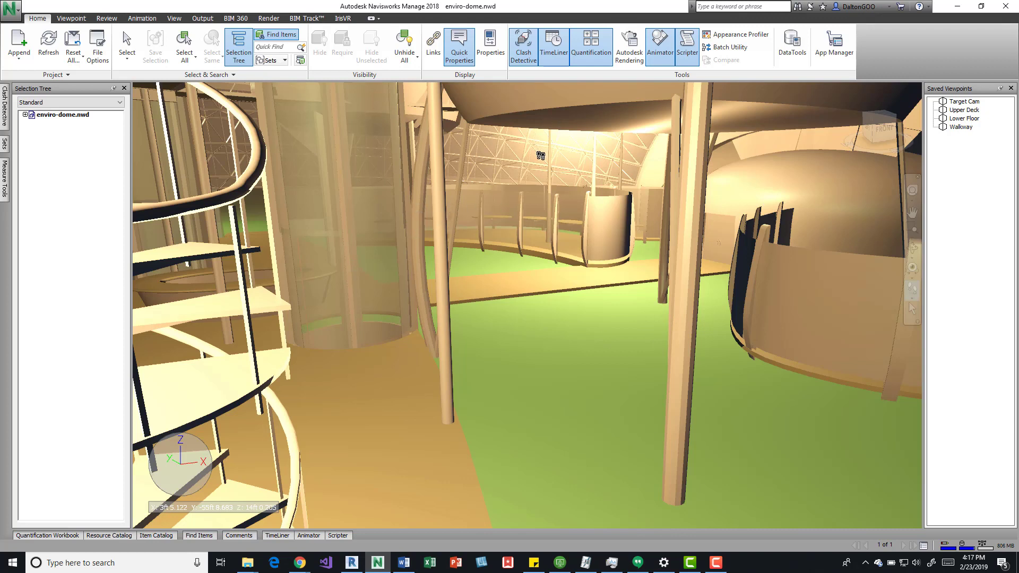
mouse_move(592, 213)
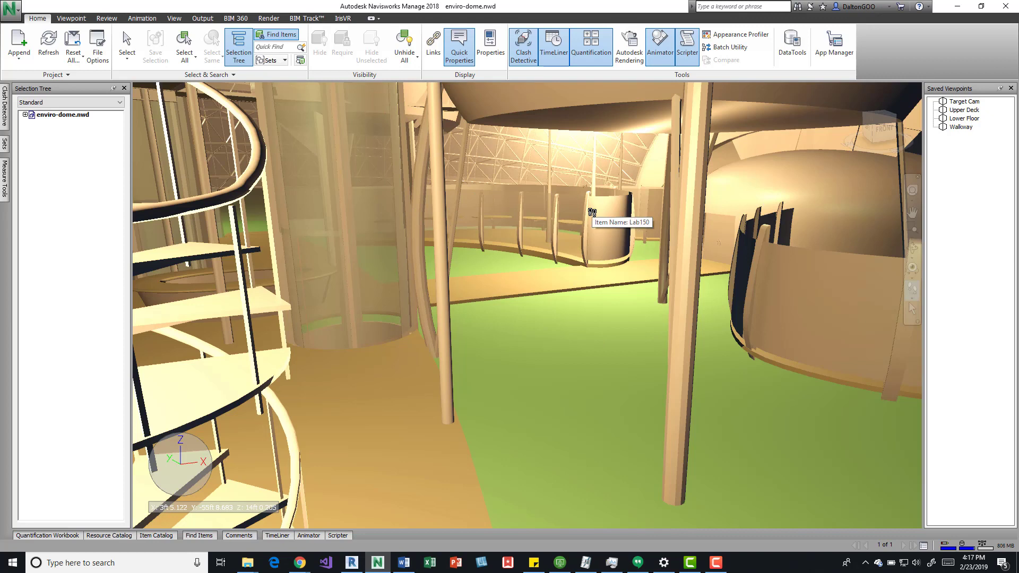
mouse_move(493, 61)
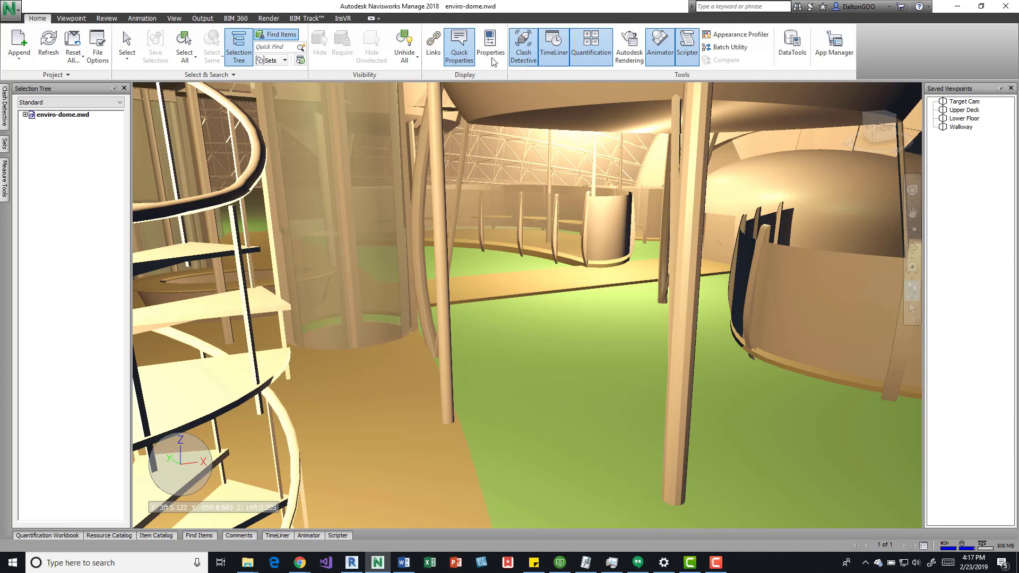
- Show the Properties panel from the Home tab's Display group
click(491, 46)
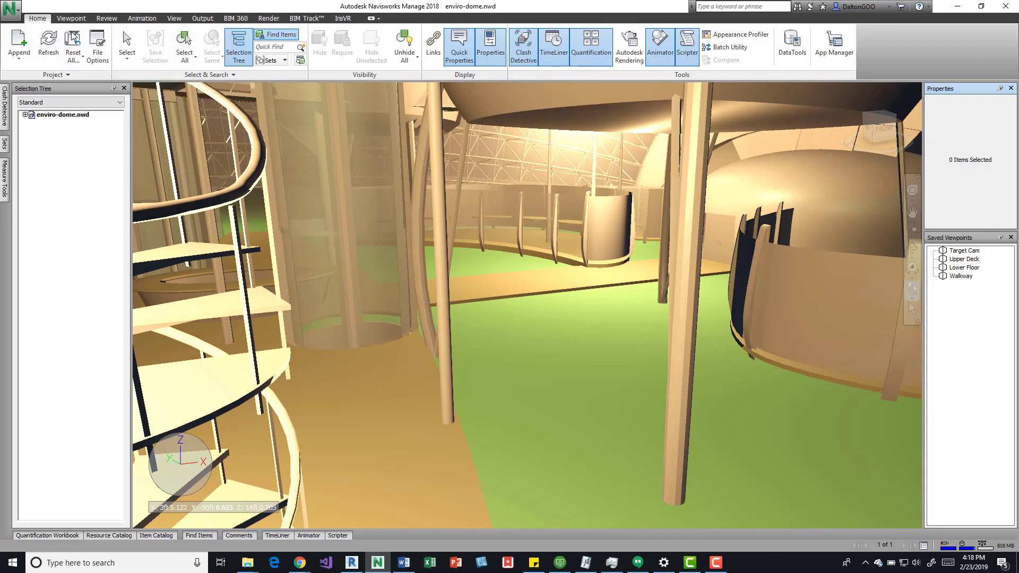
mouse_move(477, 81)
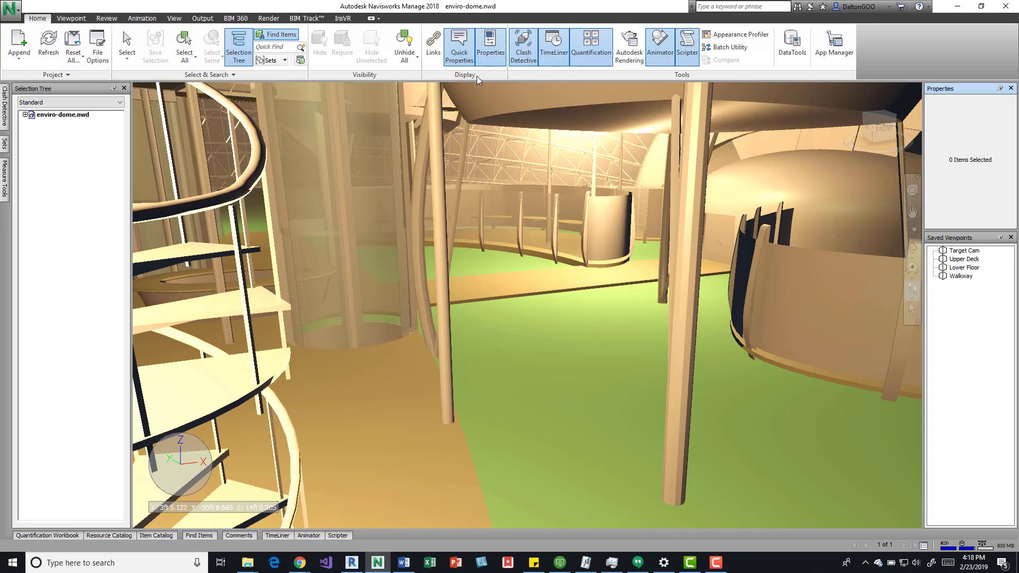
mouse_move(490, 45)
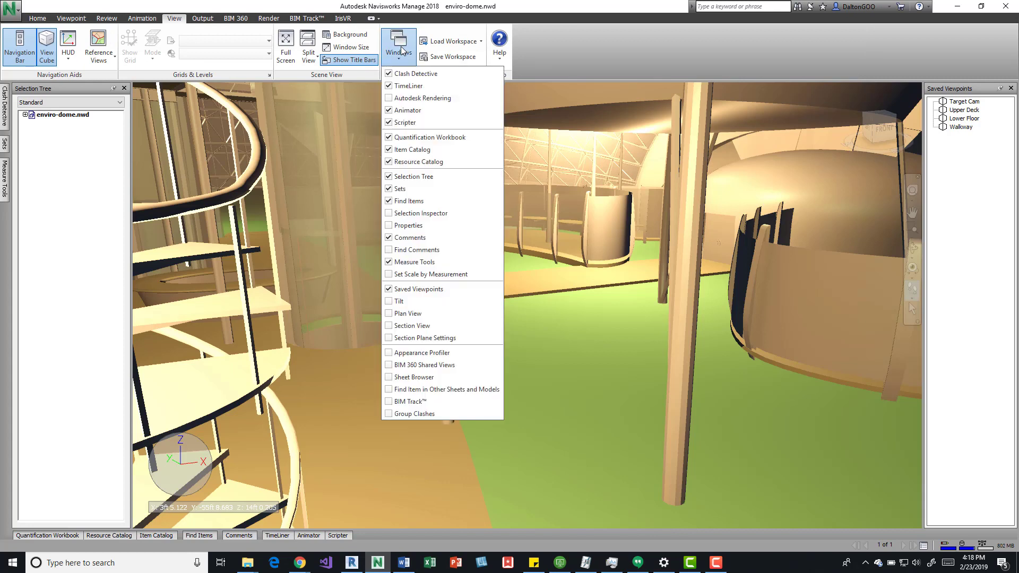
mouse_move(447, 73)
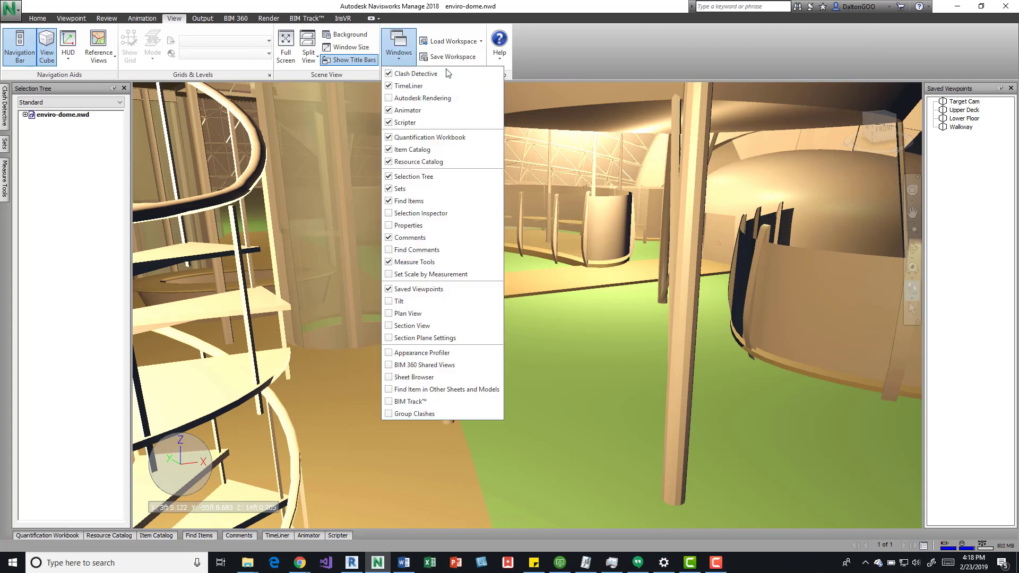
- Turn on Properties in the Windows list and expand the Selection Tree toward the Electronic item
click(398, 46)
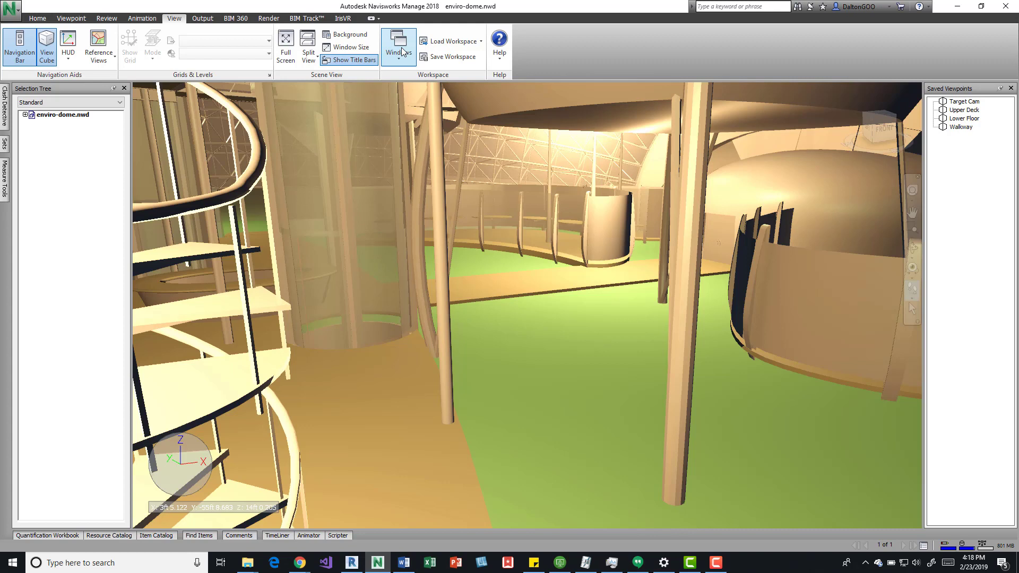
click(398, 46)
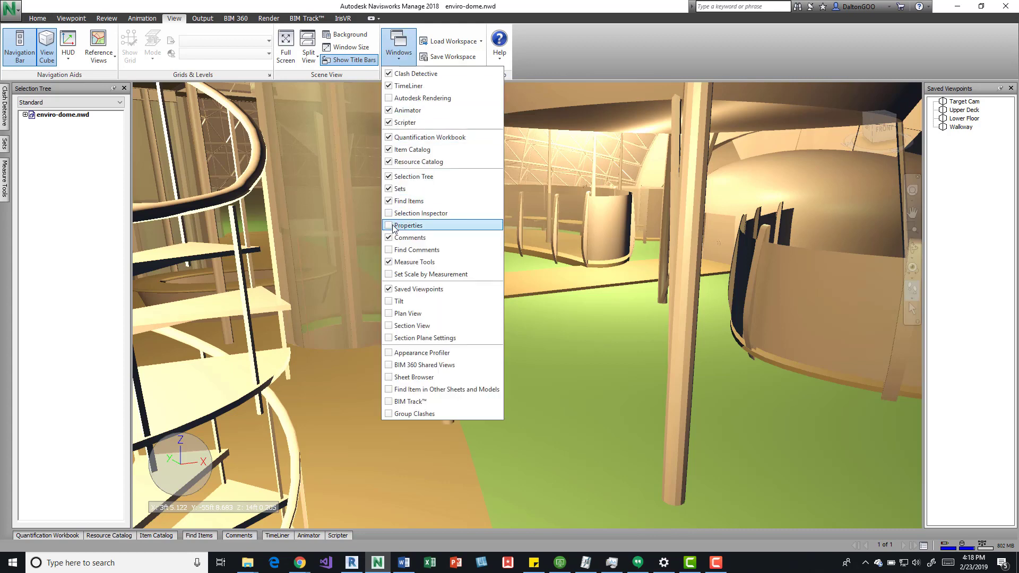
click(410, 225)
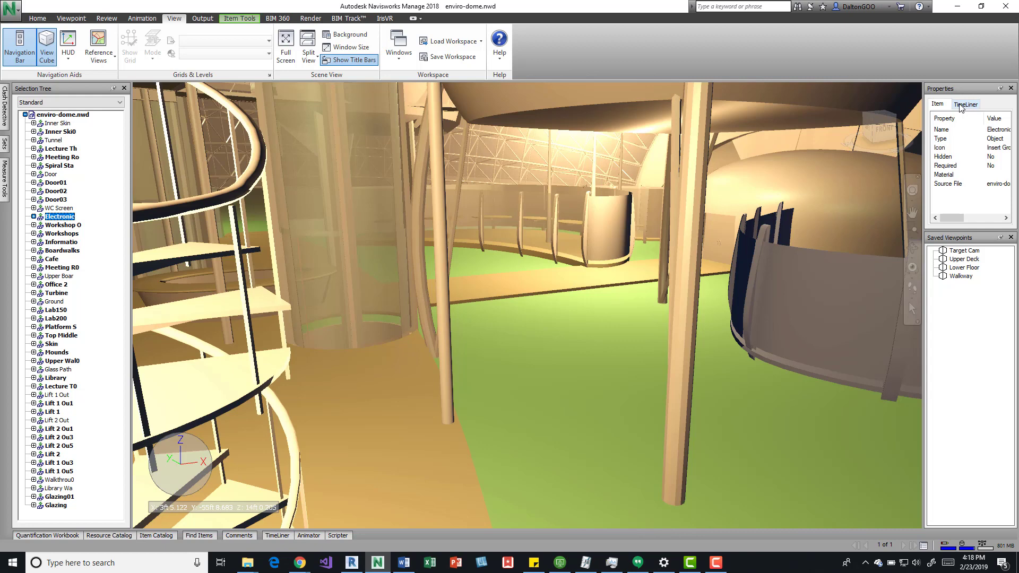
click(966, 103)
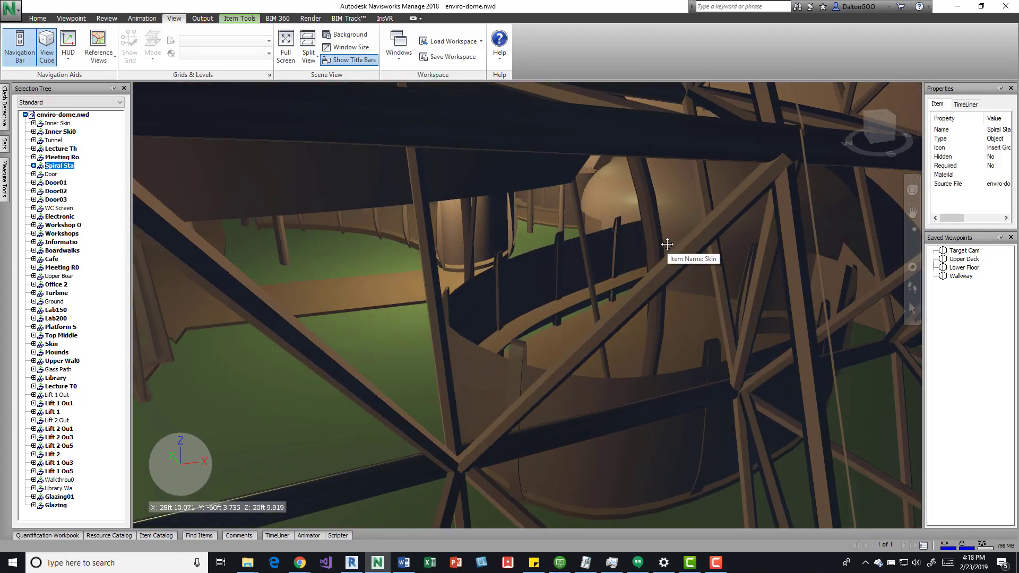
mouse_move(763, 150)
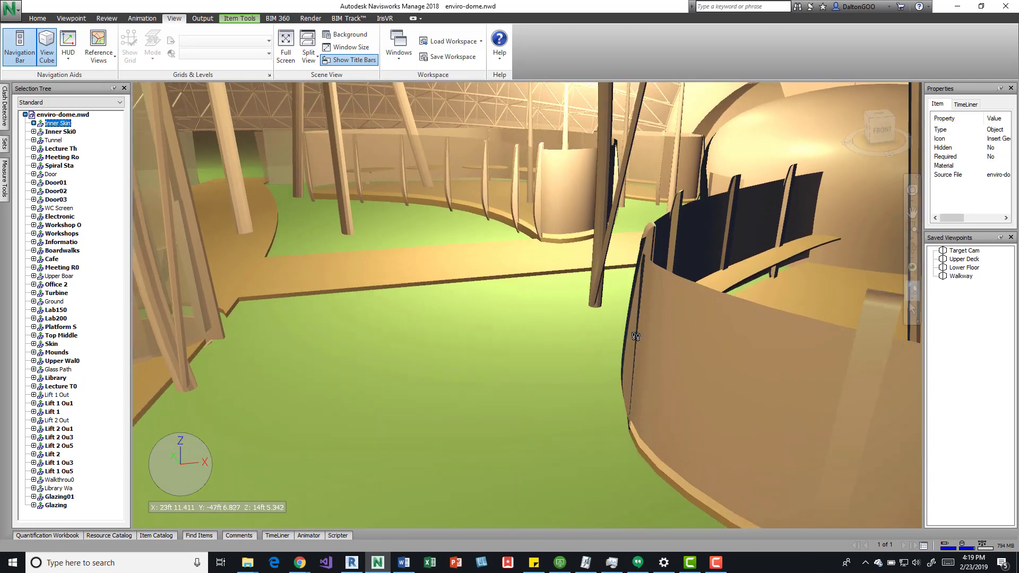
mouse_move(687, 338)
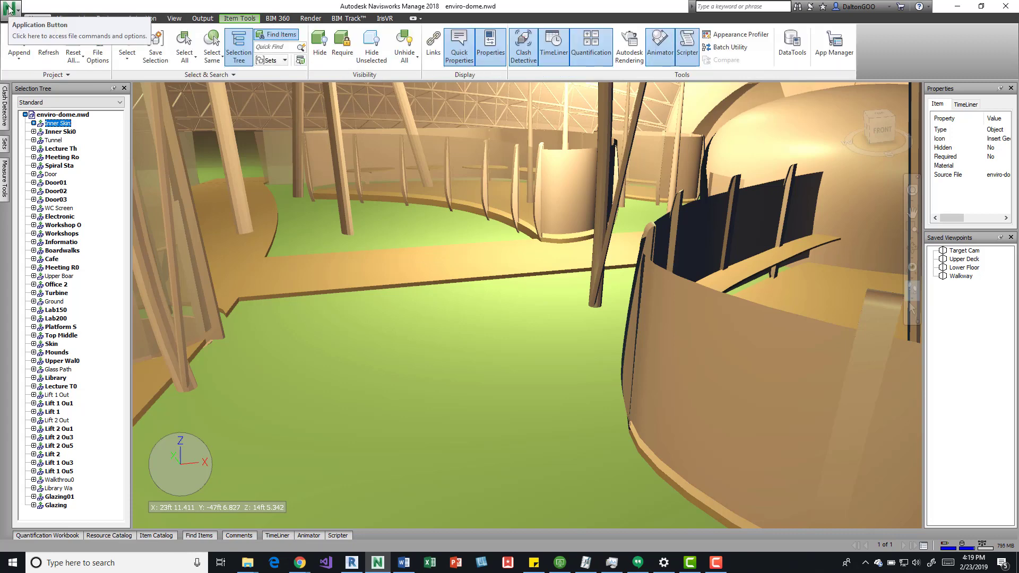
- Bring up the Application button's file commands menu to reach Options
click(9, 6)
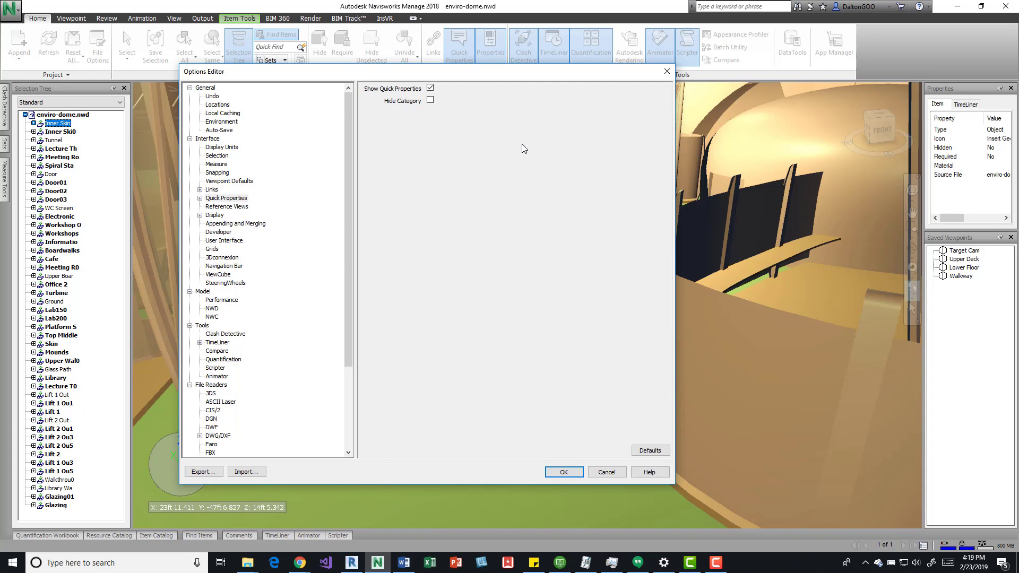
- Collapse the Model group, expand Interface and then Quick Properties to reveal Definitions
click(227, 197)
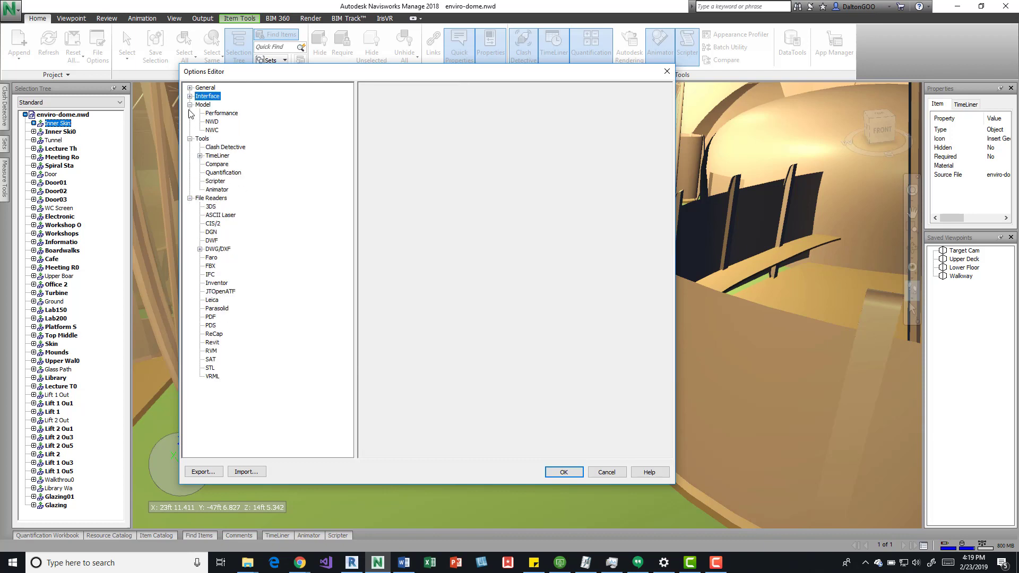
click(190, 105)
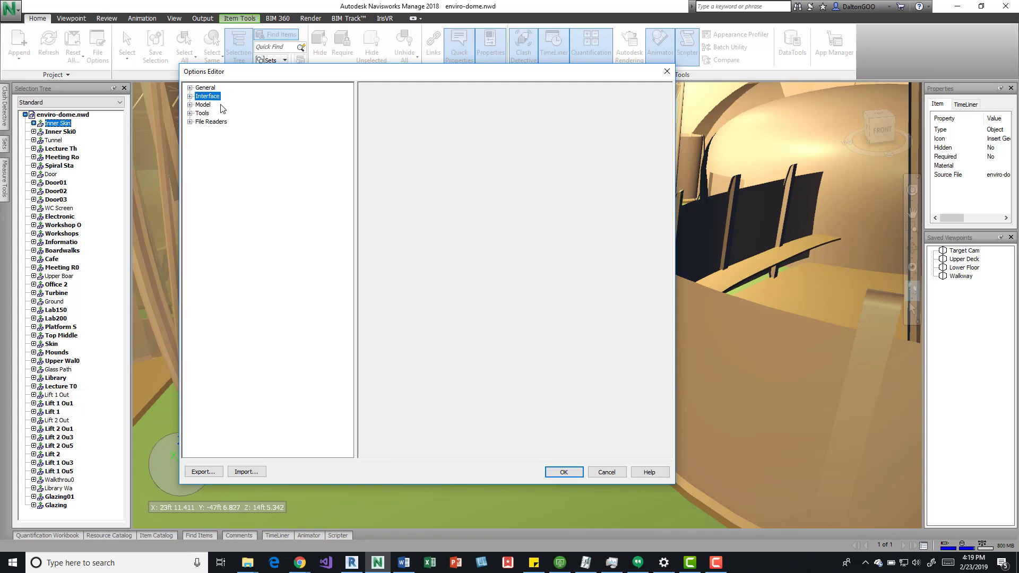
click(190, 97)
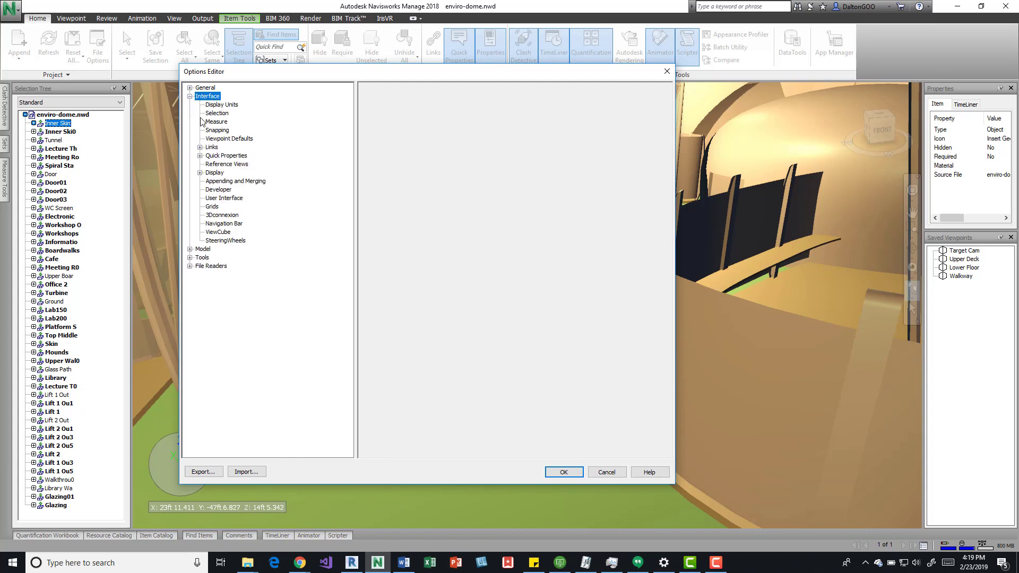
mouse_move(204, 160)
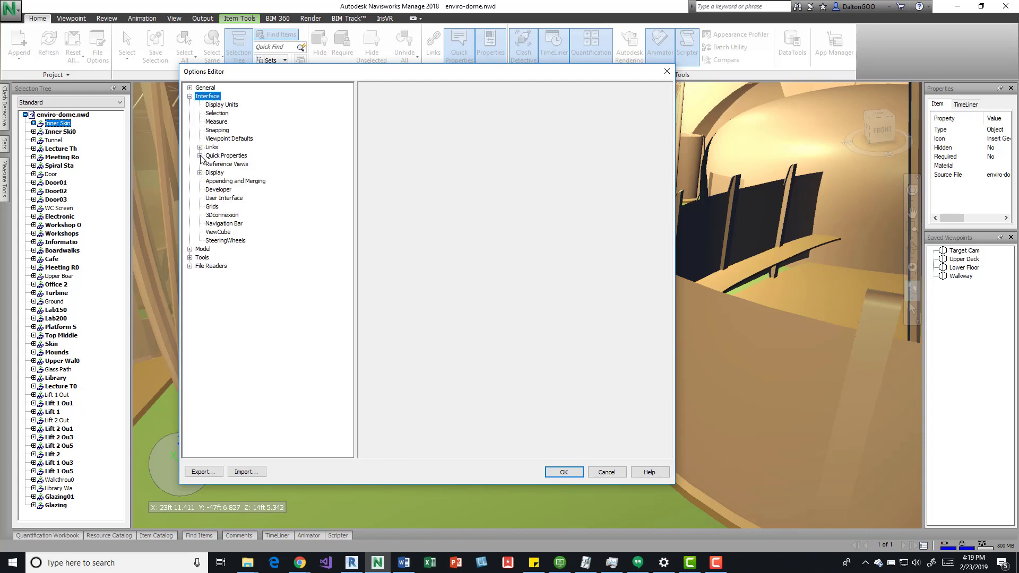
click(225, 155)
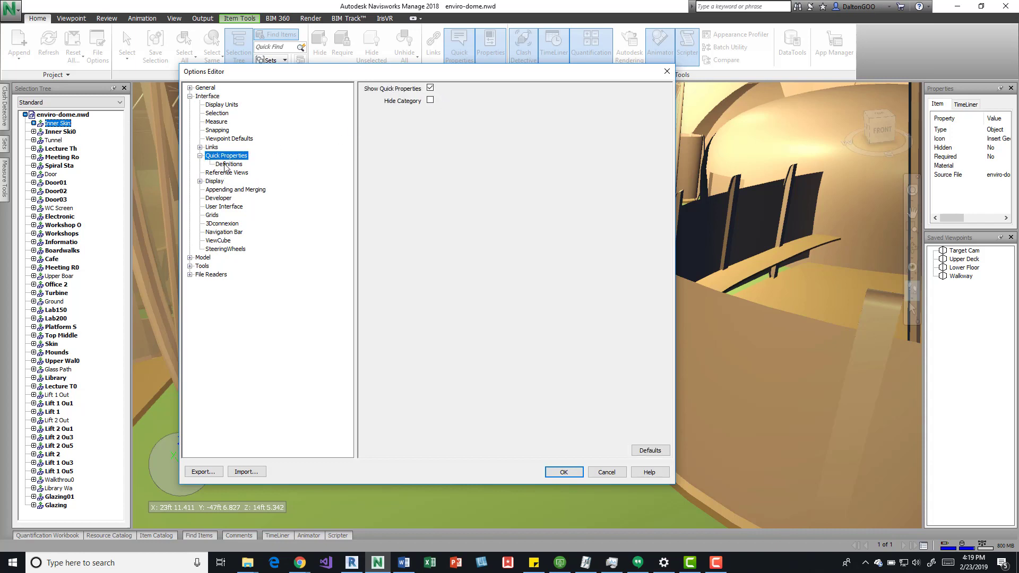
mouse_move(258, 166)
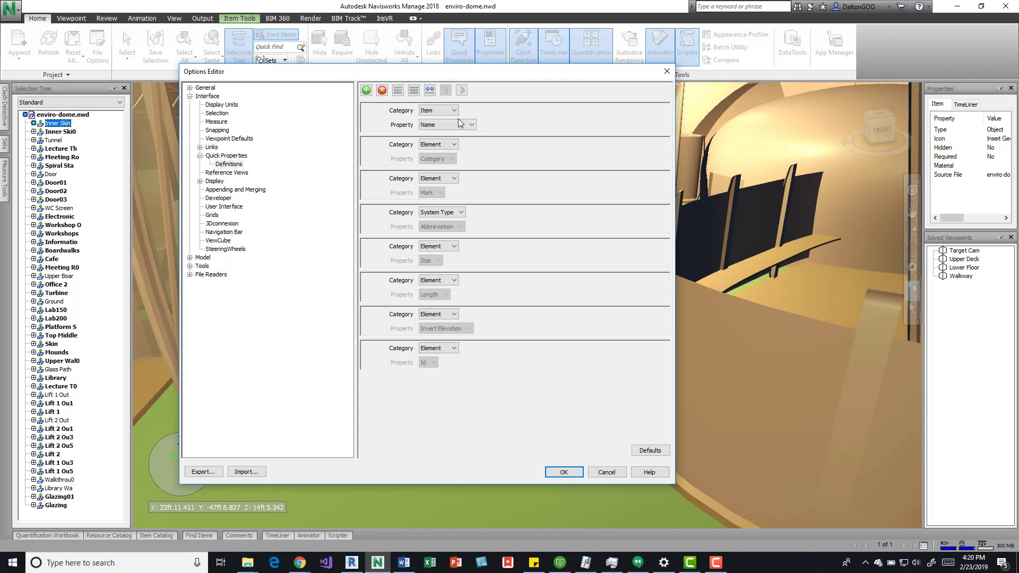
- Set the second definition to Item Type and the third to Item Icon, then select one to remove
click(460, 144)
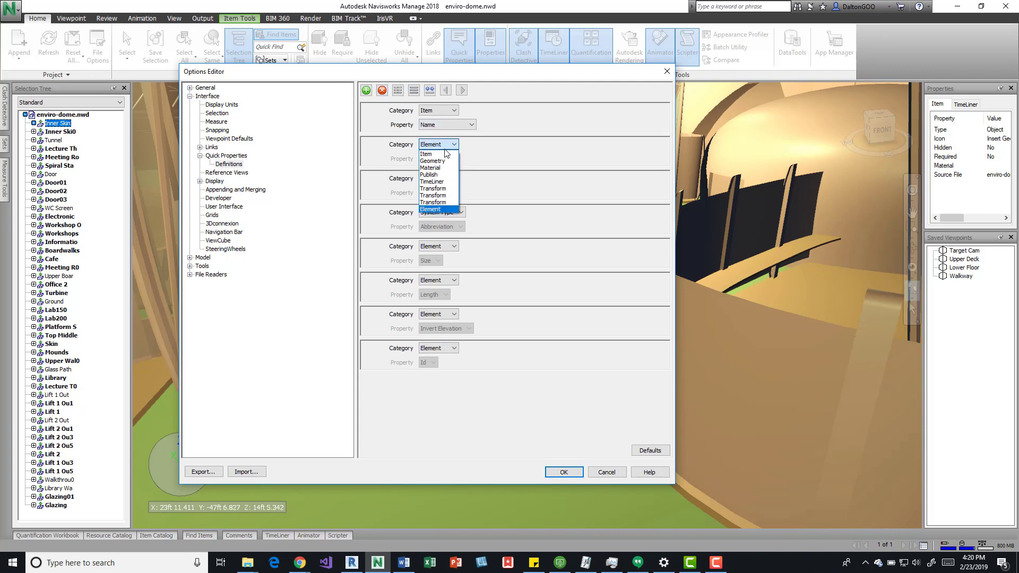
click(426, 154)
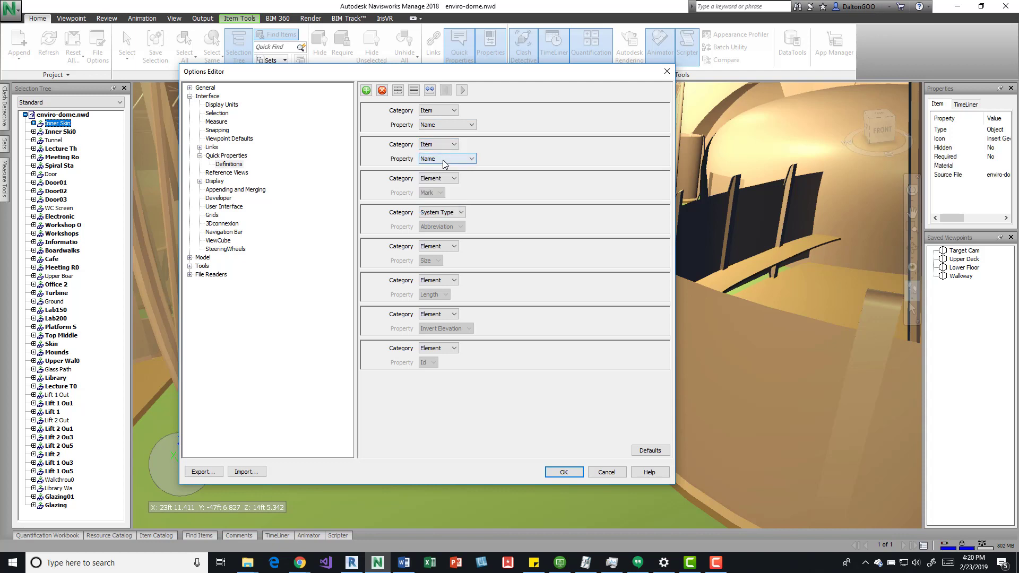
click(469, 158)
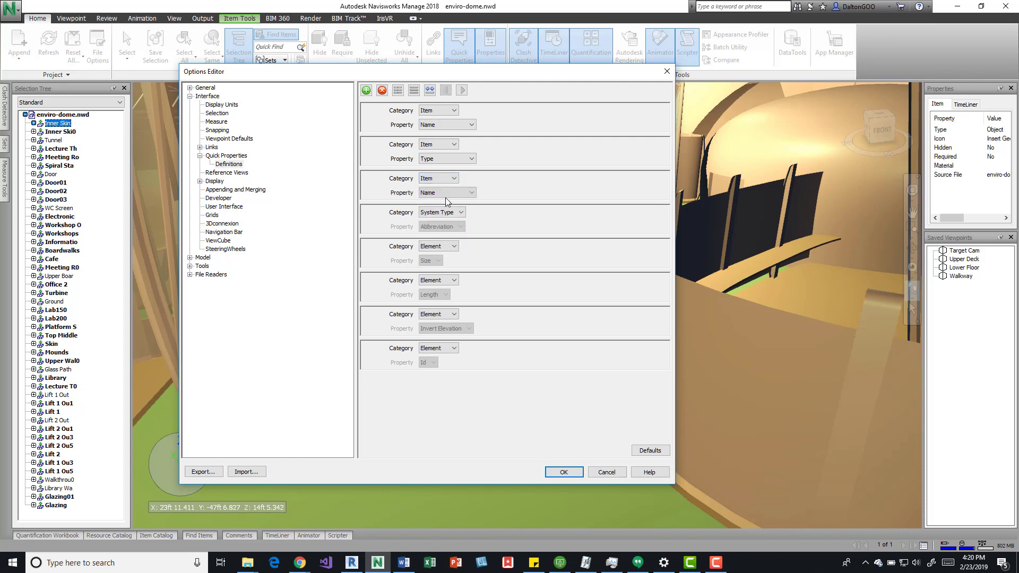
click(469, 192)
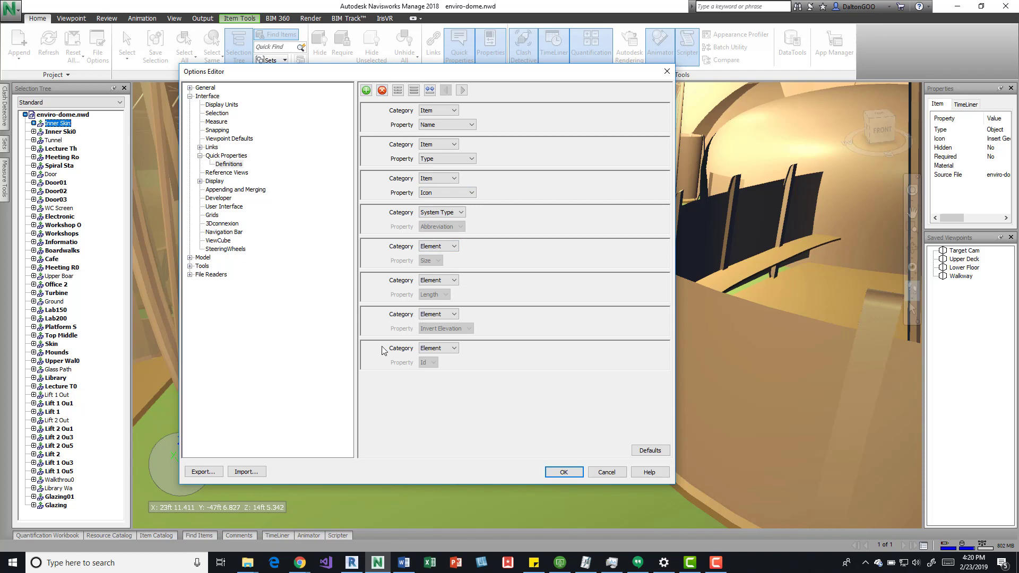
click(456, 348)
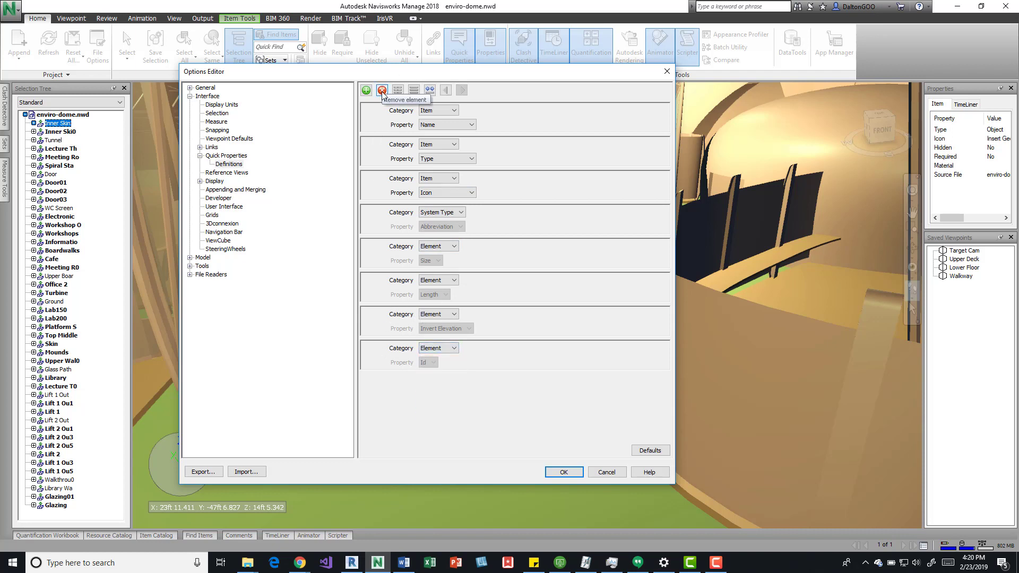
- Remove the unwanted definitions until only the Item Name pair remains
click(382, 90)
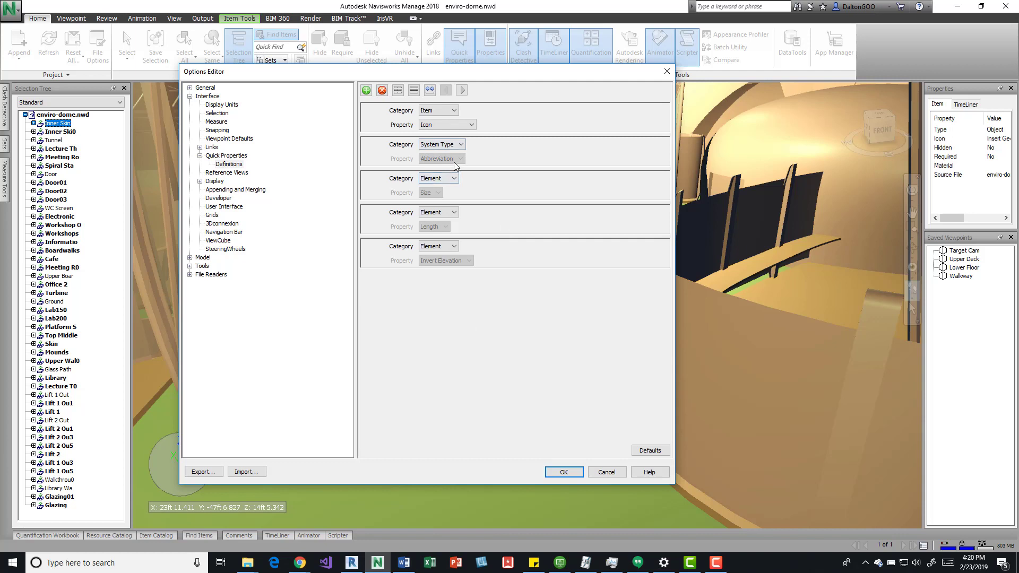
mouse_move(563, 263)
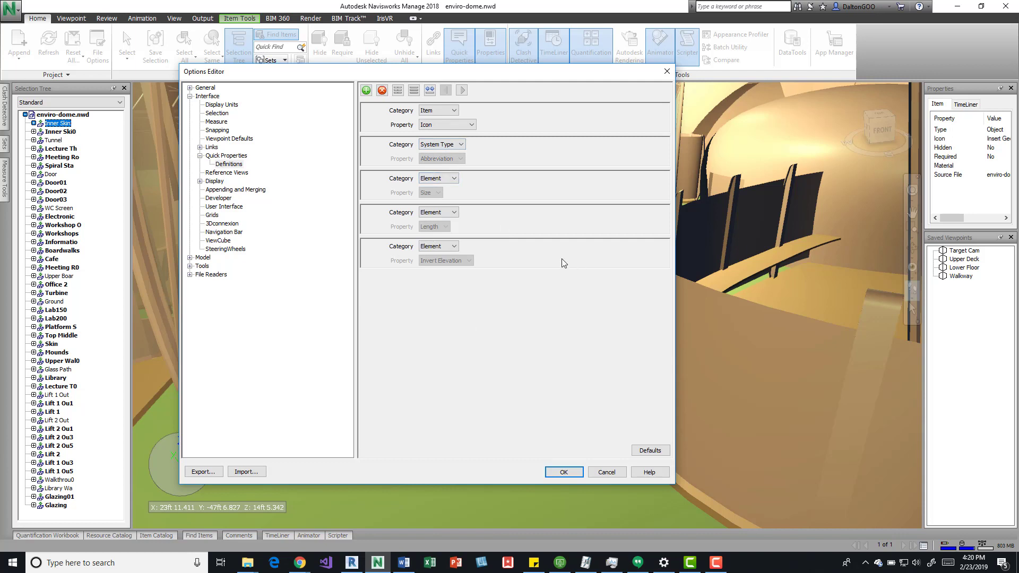
mouse_move(394, 189)
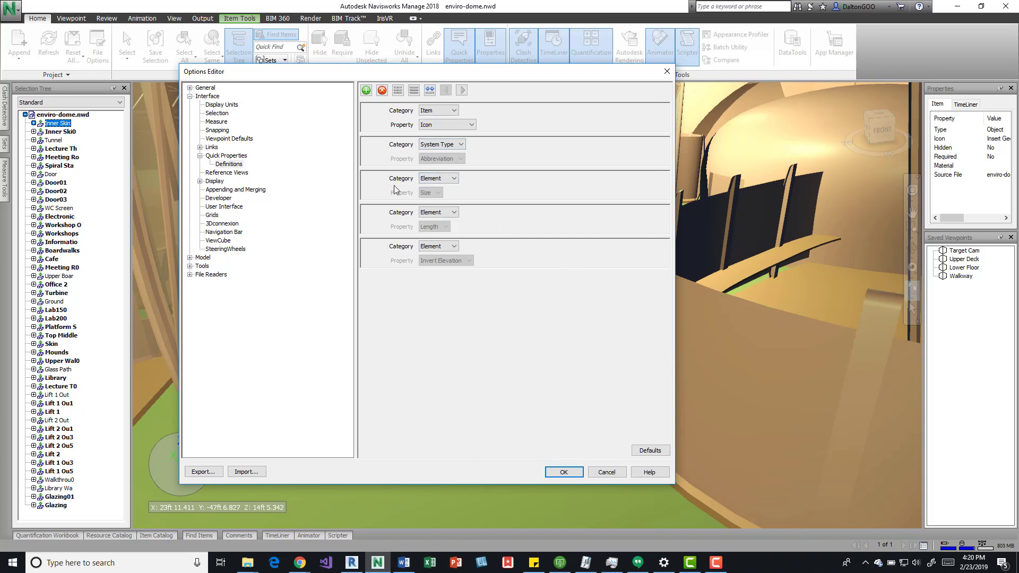
click(382, 90)
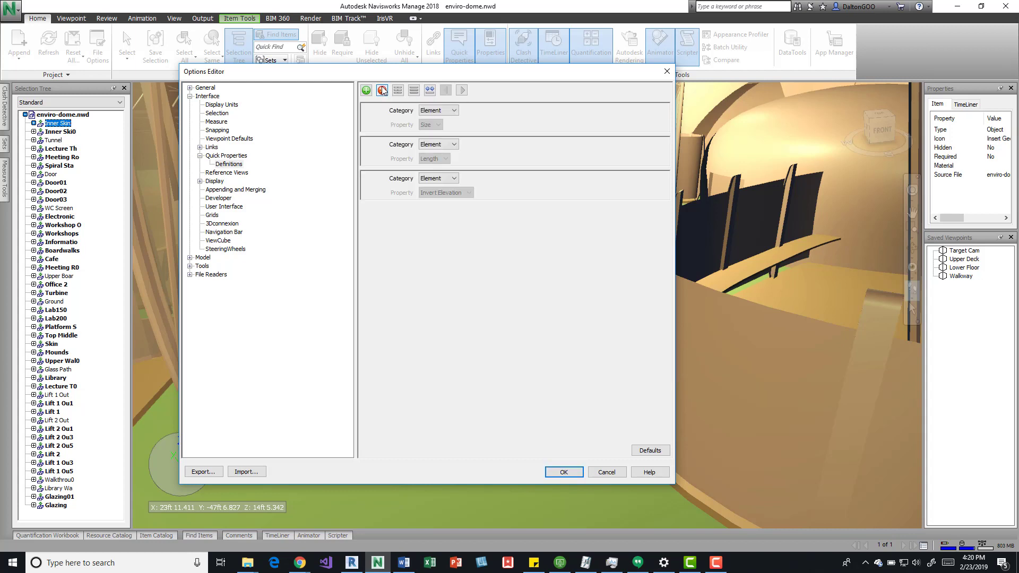
click(382, 89)
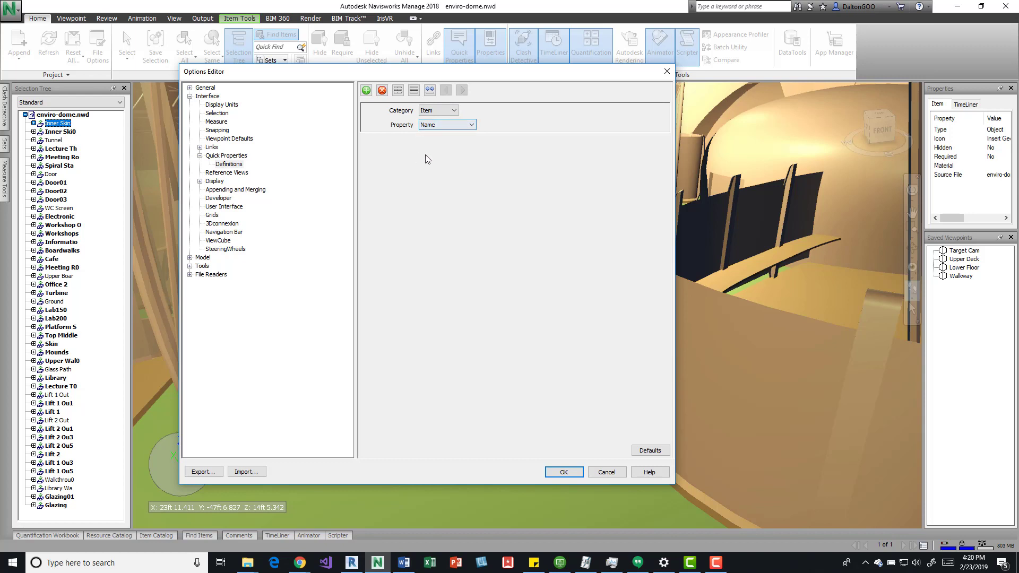
- Set one definition to Item Type, add another and set the first to Item Hidden
click(447, 124)
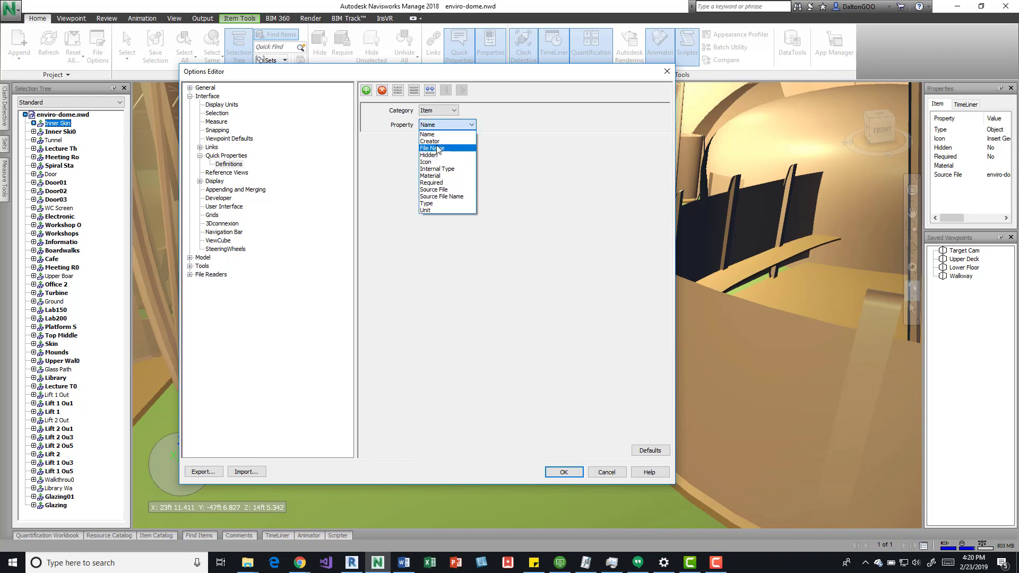
mouse_move(438, 141)
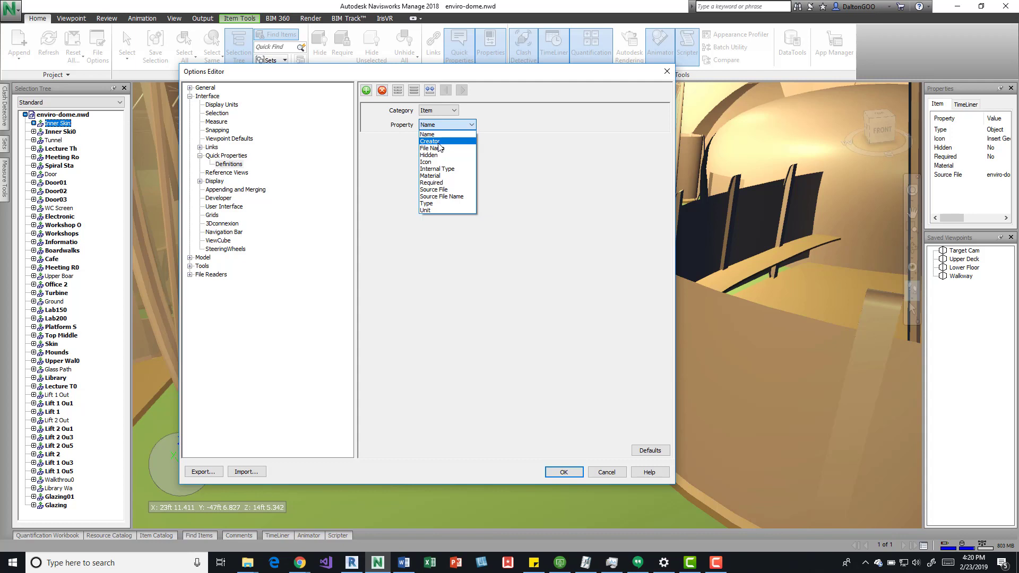
click(427, 204)
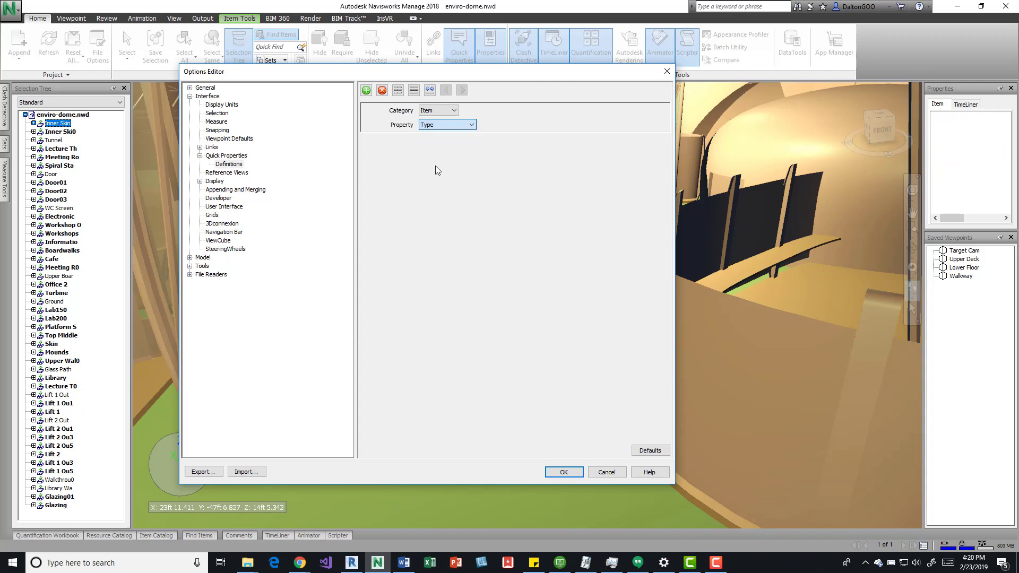
click(365, 89)
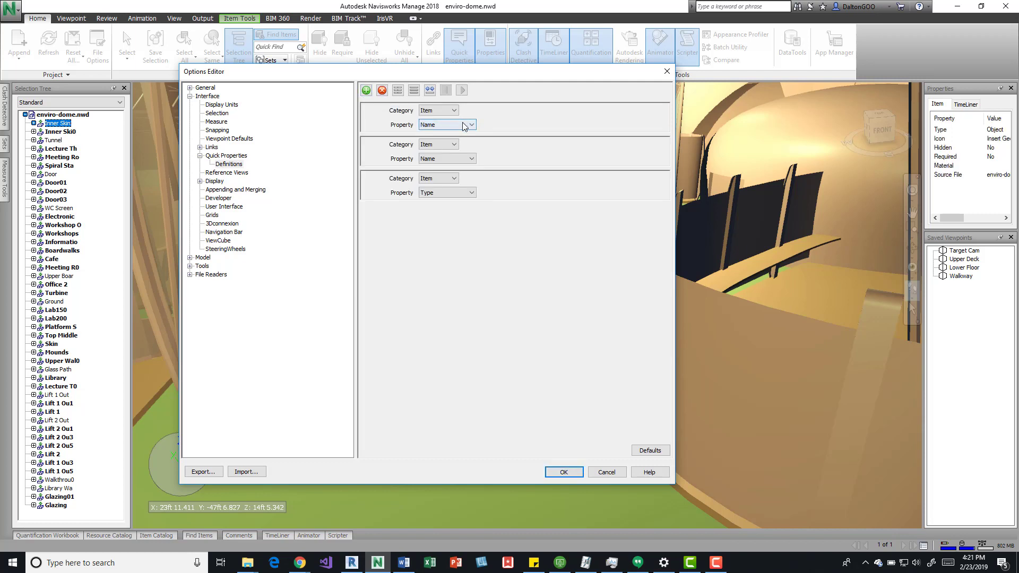
click(447, 124)
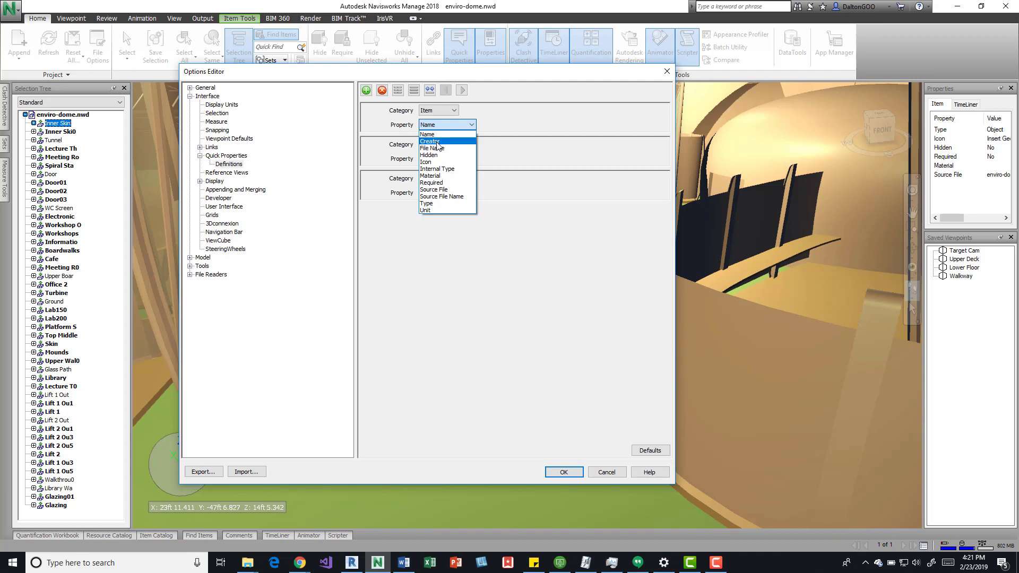
mouse_move(436, 155)
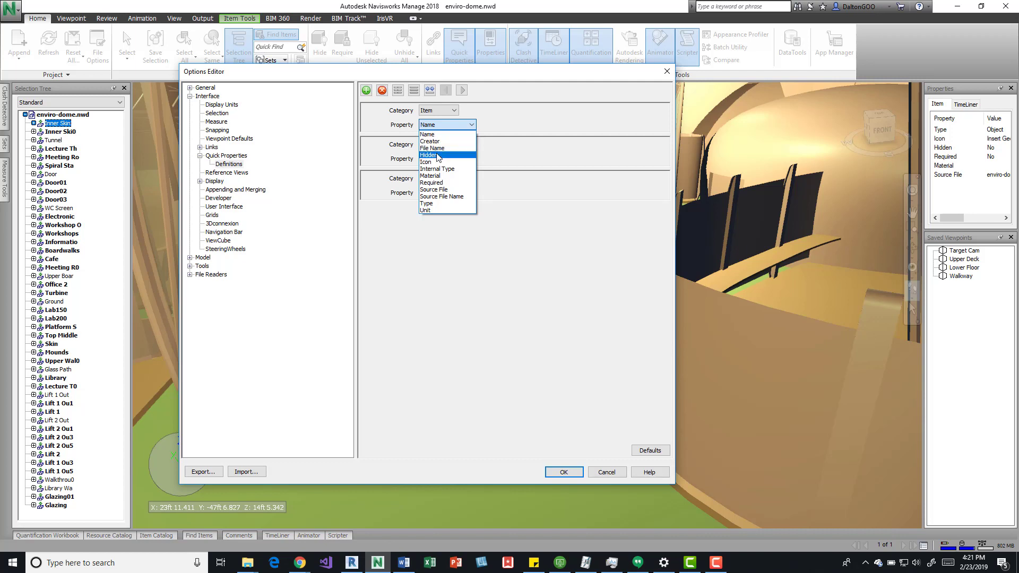
mouse_move(436, 169)
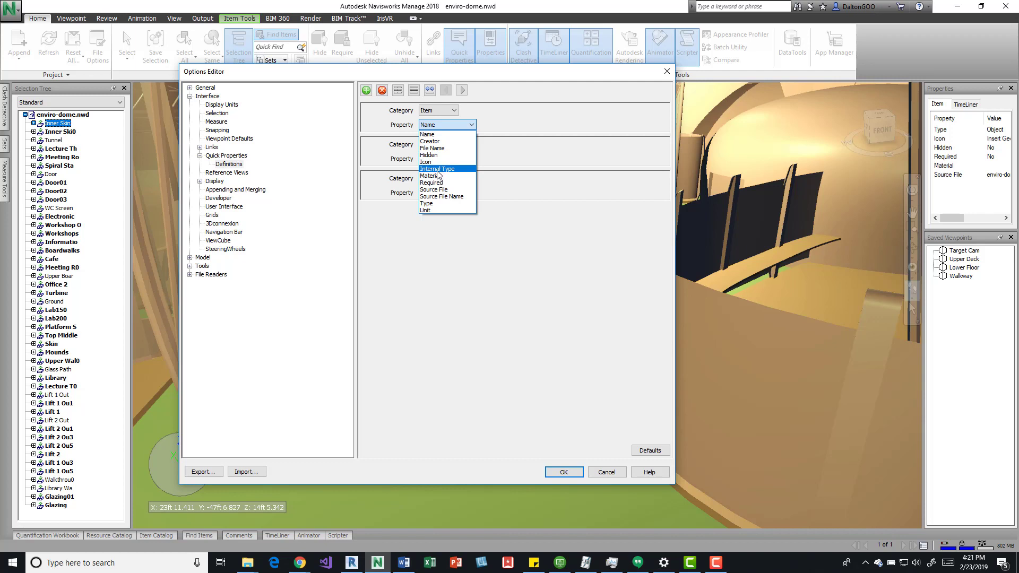
click(427, 152)
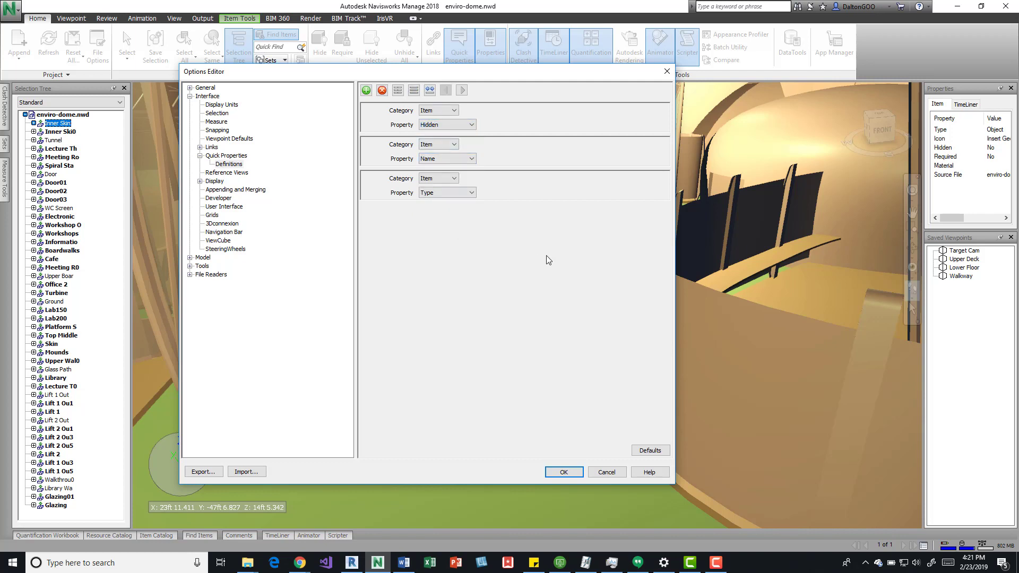
mouse_move(488, 329)
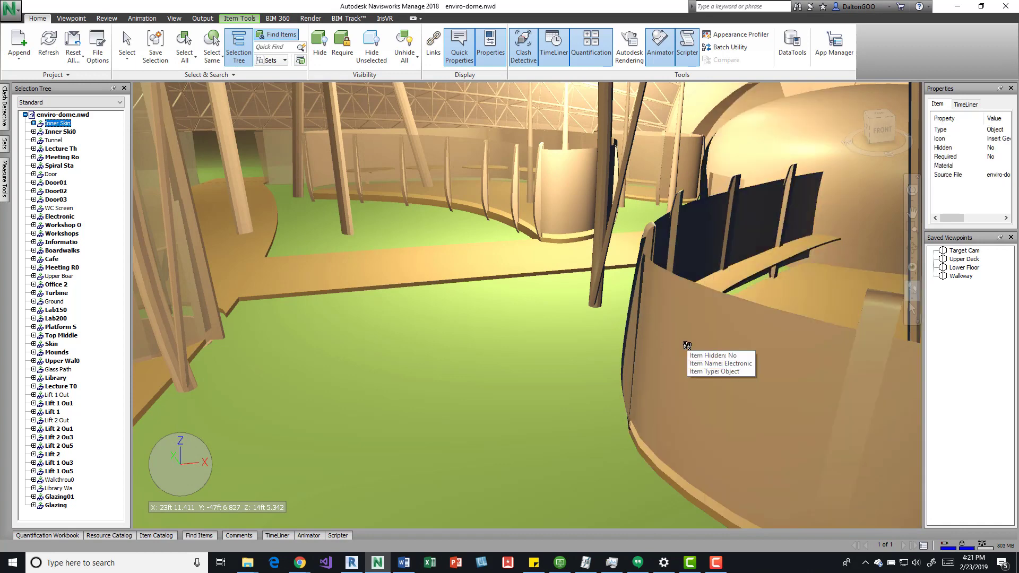
mouse_move(645, 299)
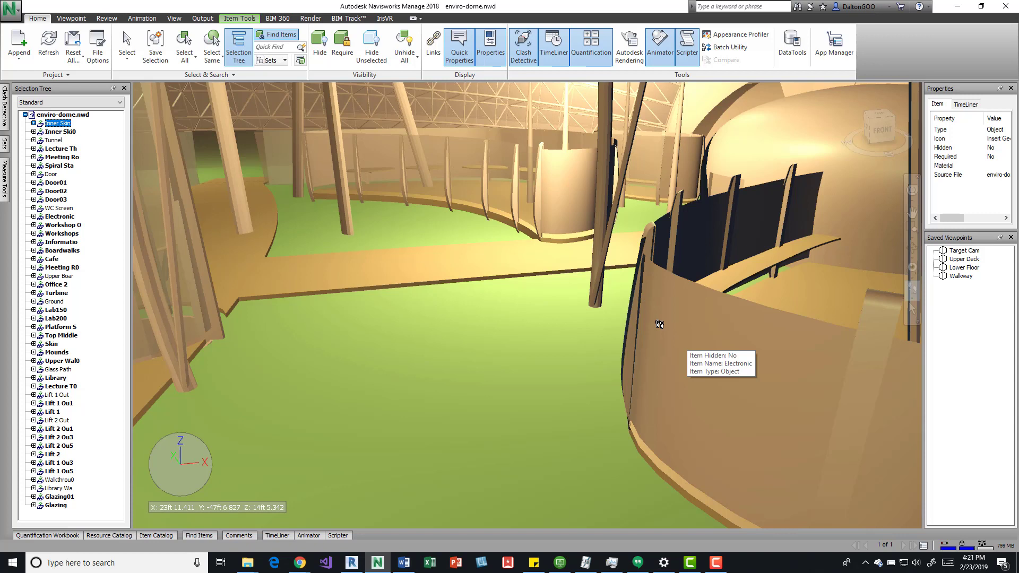
mouse_move(968, 150)
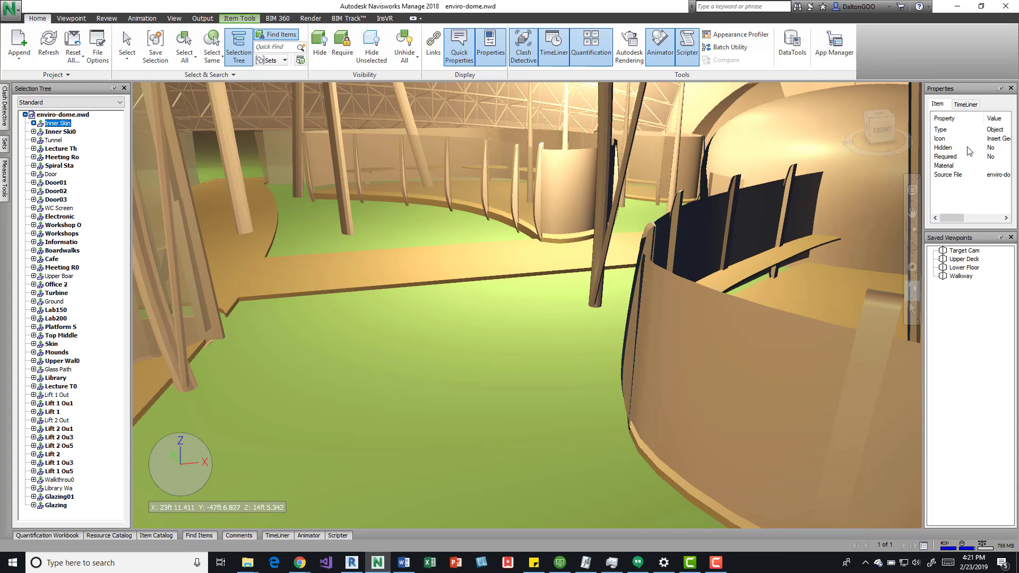
mouse_move(685, 349)
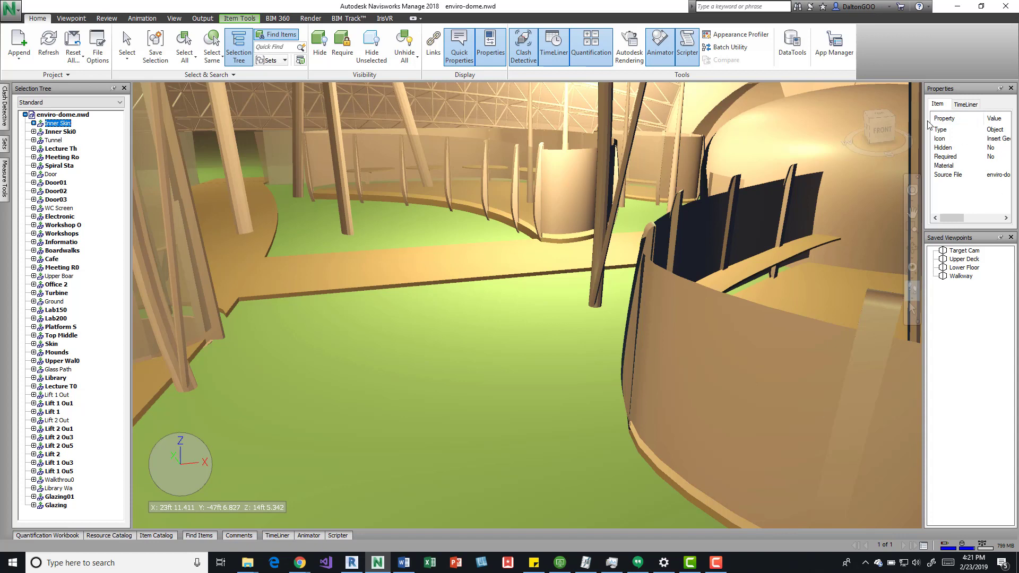
mouse_move(971, 160)
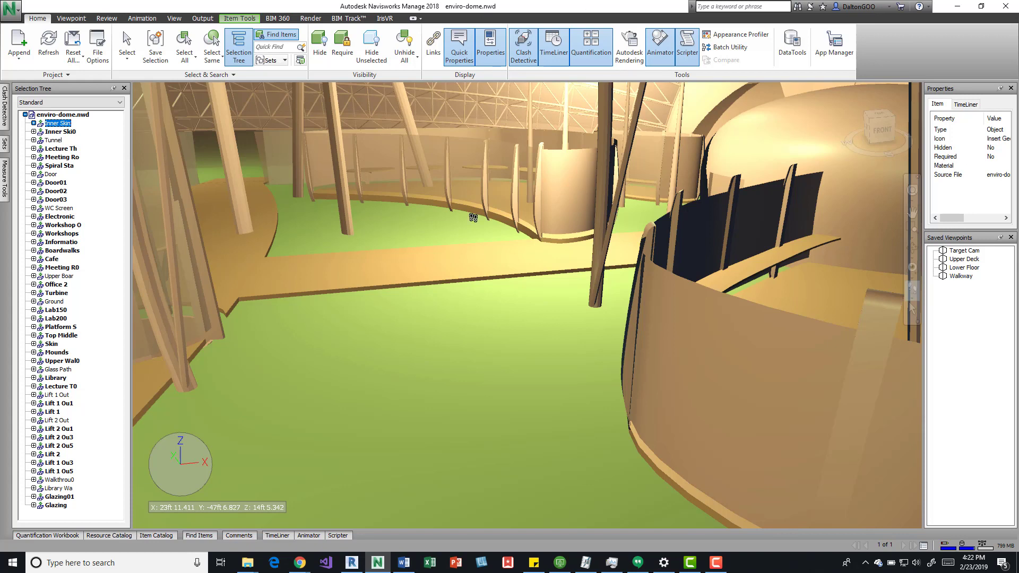
mouse_move(473, 217)
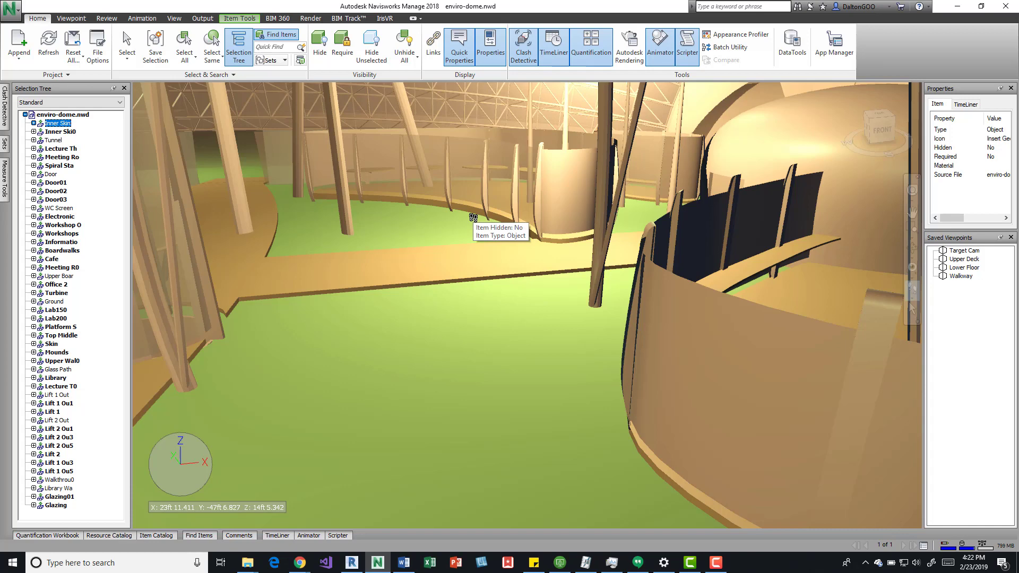